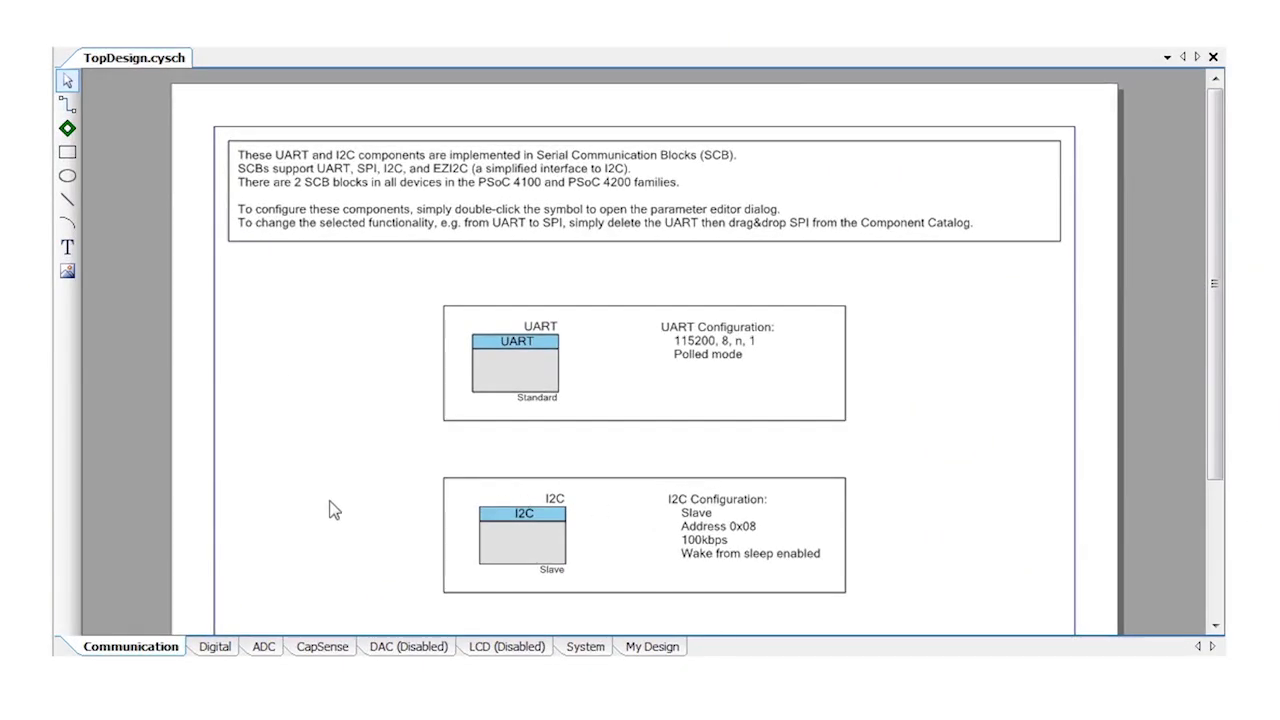
View the Digital, ADC and System schematic sheets, ending on My Design
left_click(214, 647)
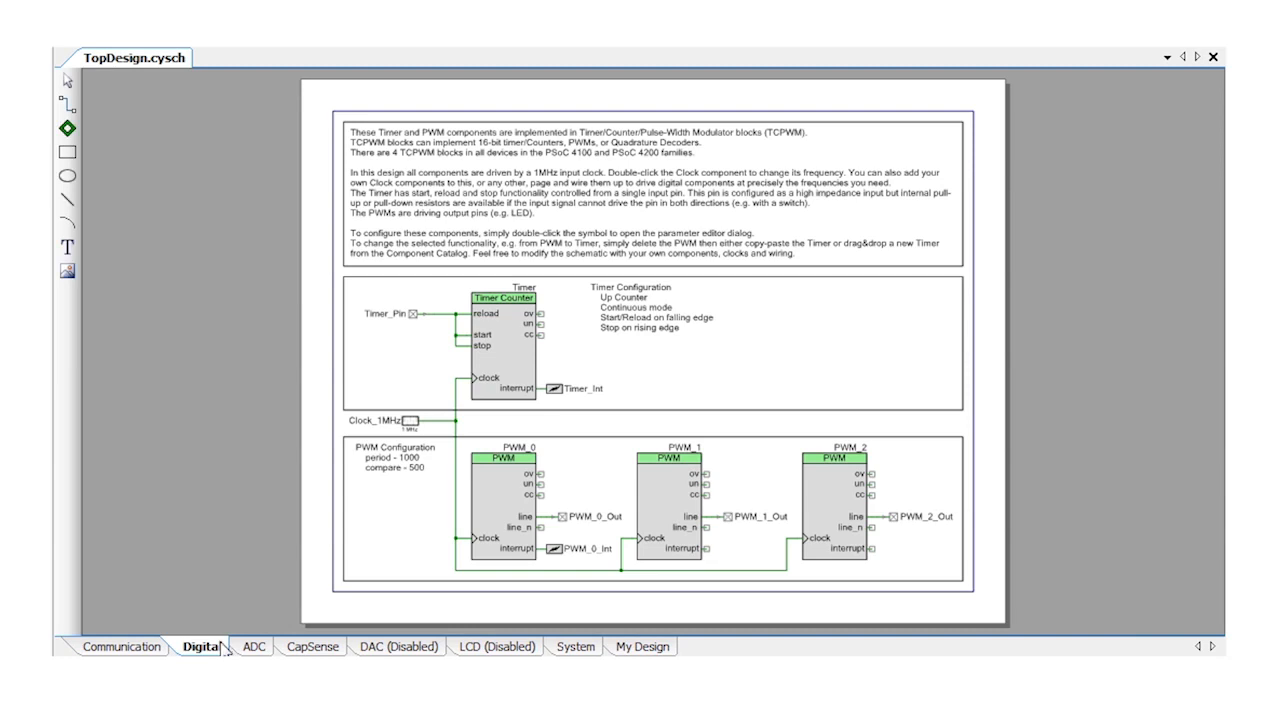
left_click(242, 647)
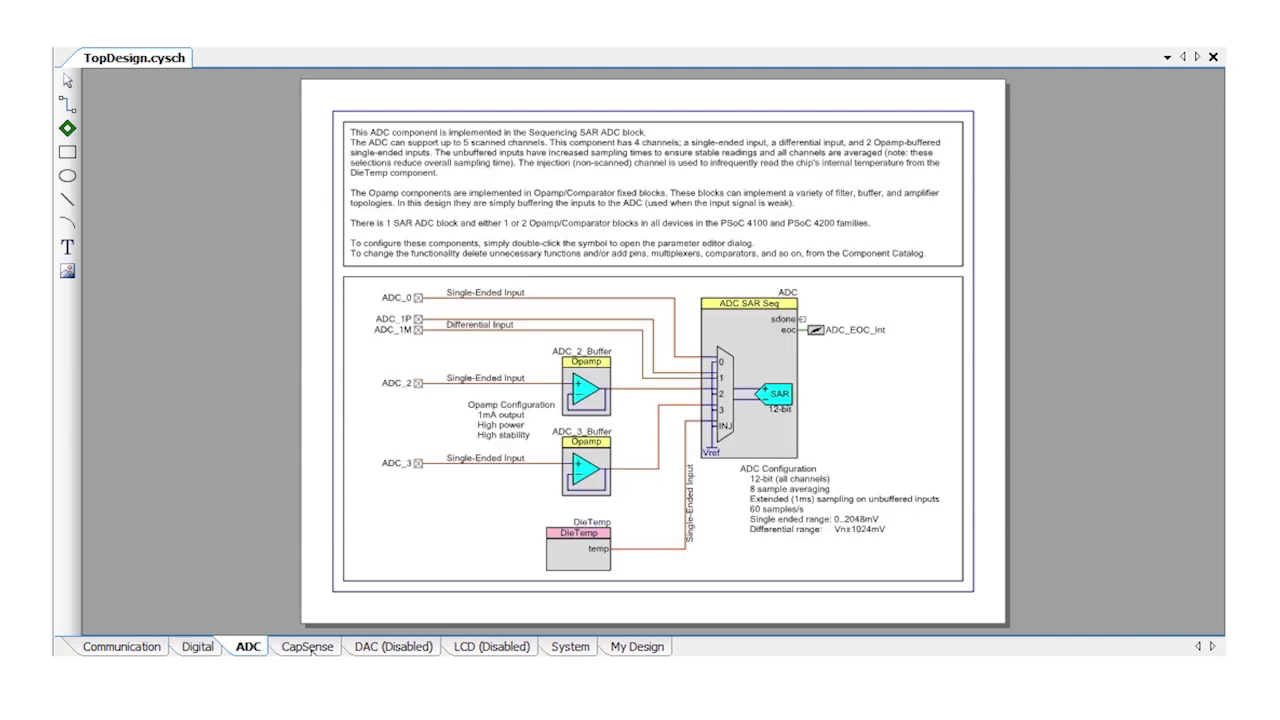
left_click(568, 646)
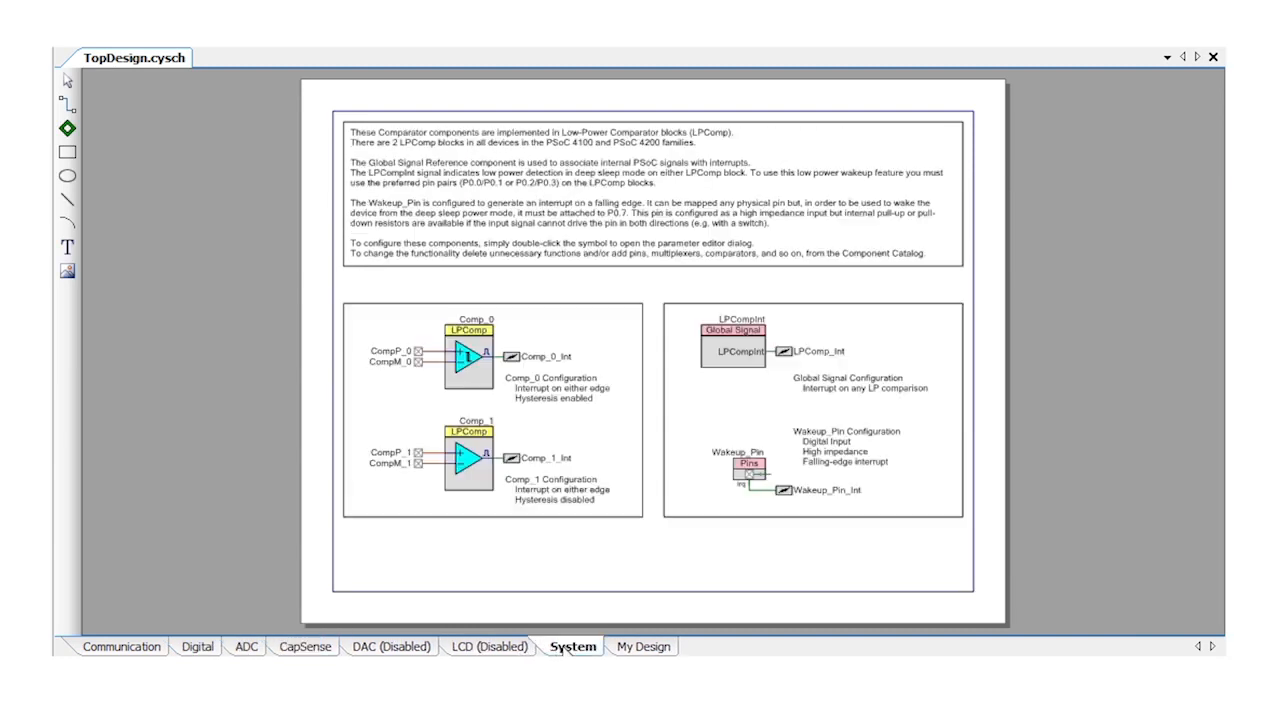
left_click(644, 646)
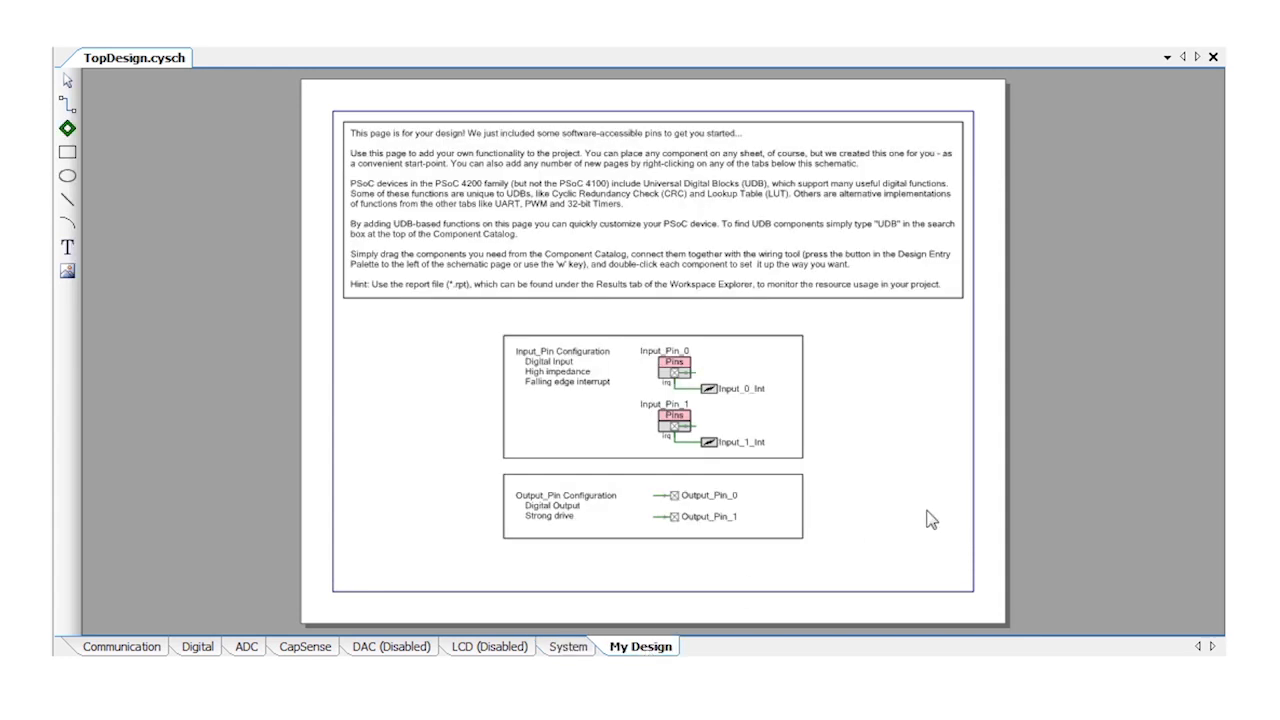
mouse_move(924, 518)
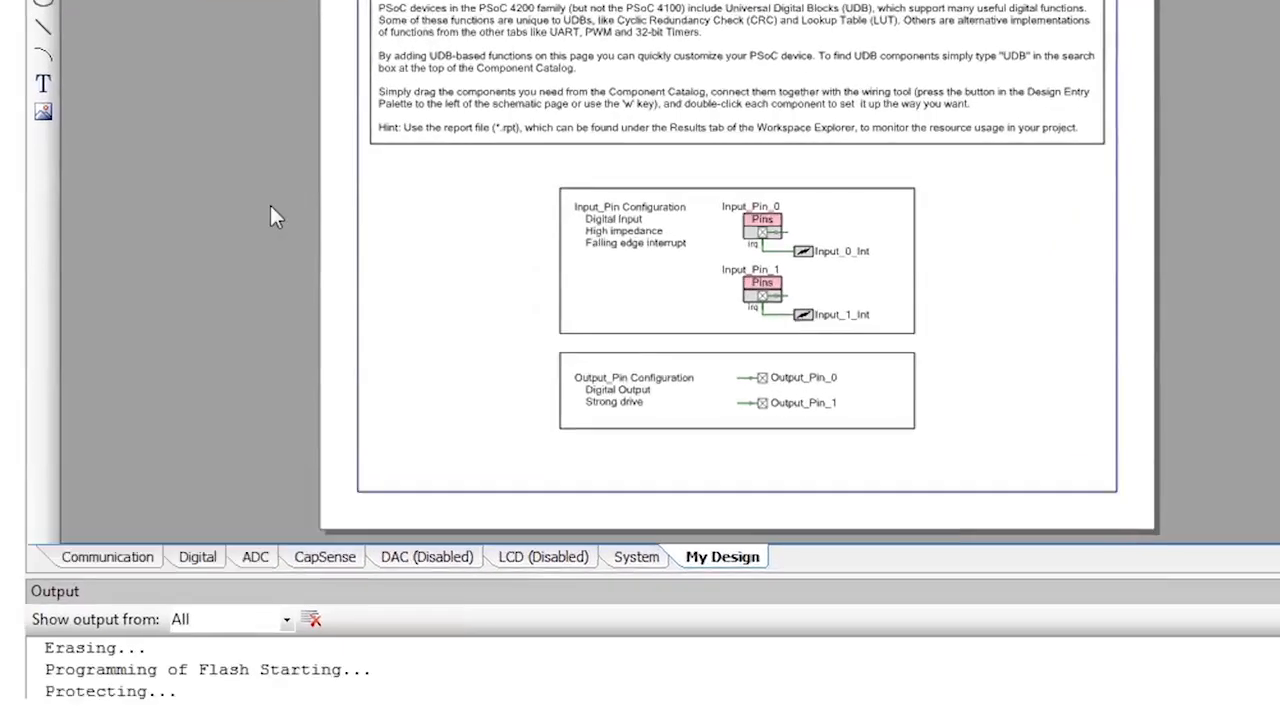
Disable the ADC, CapSense, System and My Design schematic pages
right_click(254, 443)
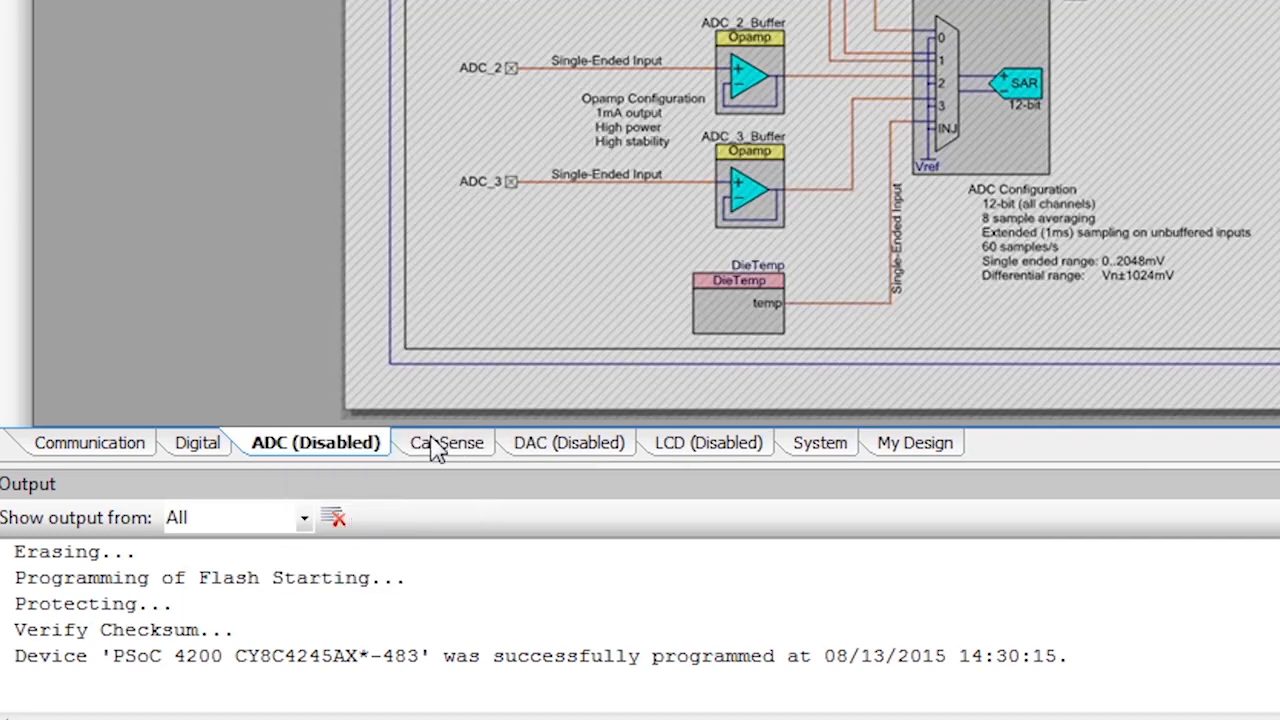
left_click(447, 442)
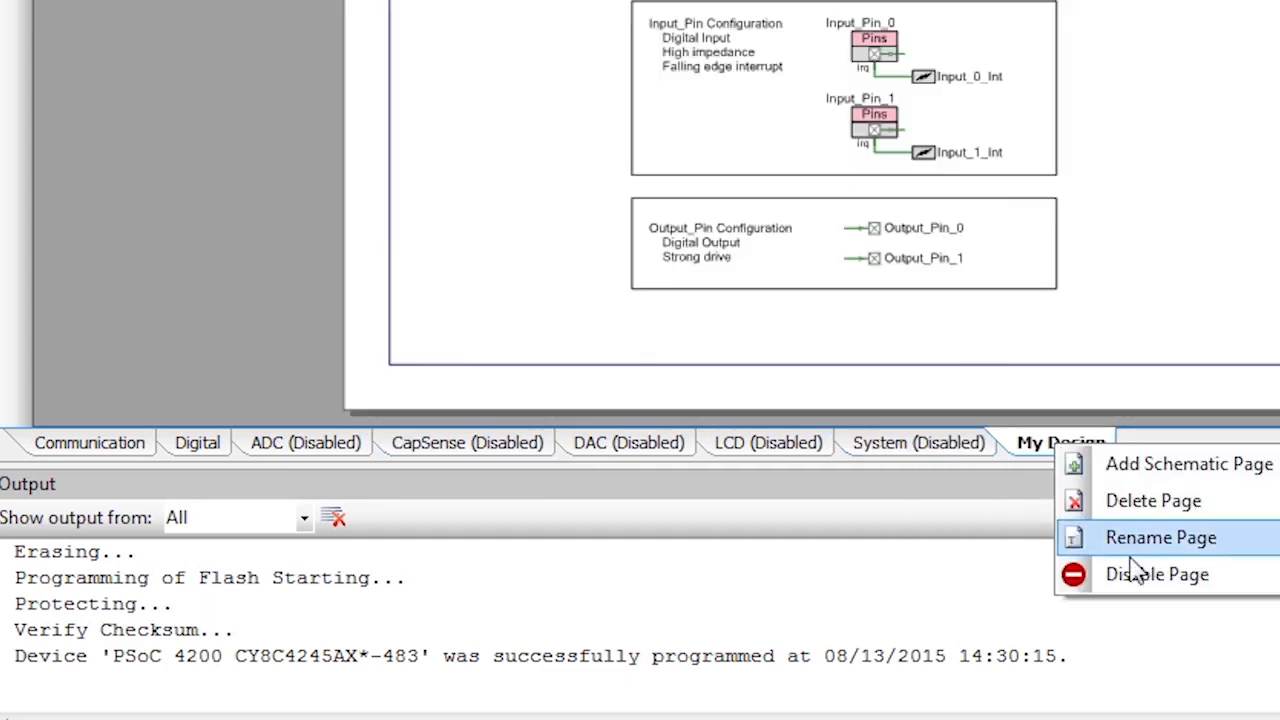
left_click(1157, 574)
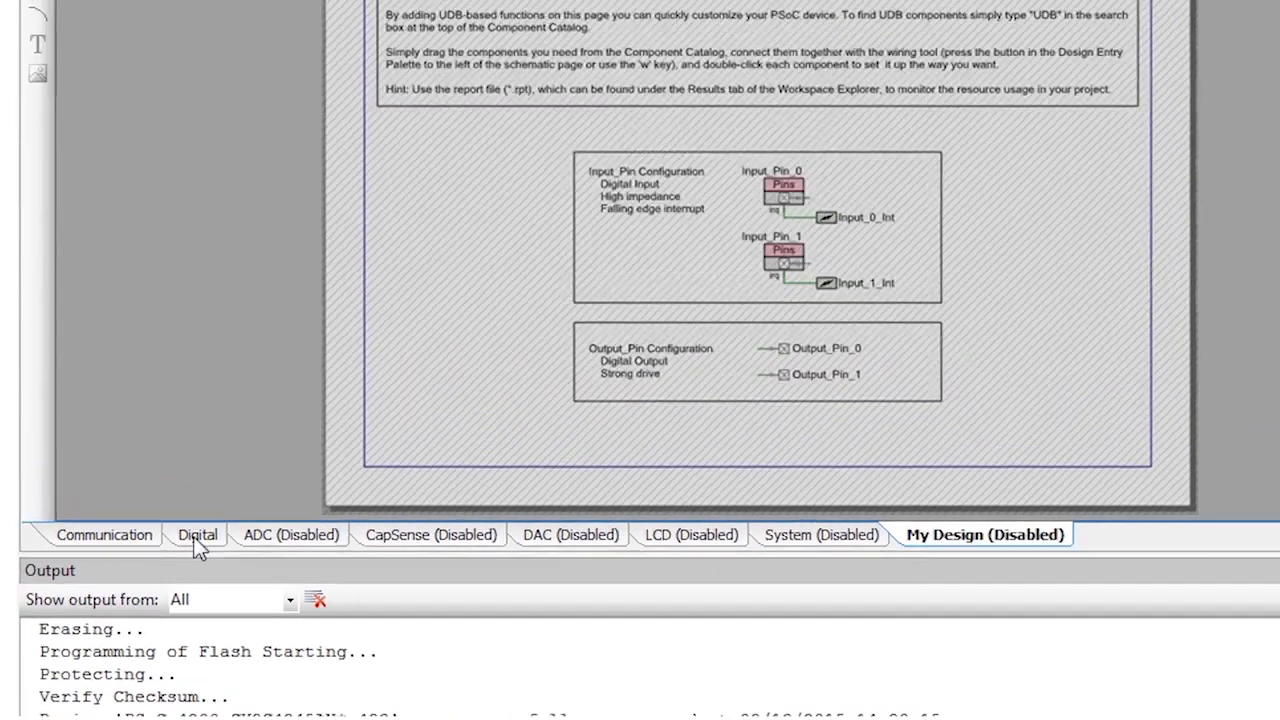
Switch to the Digital schematic sheet
left_click(197, 535)
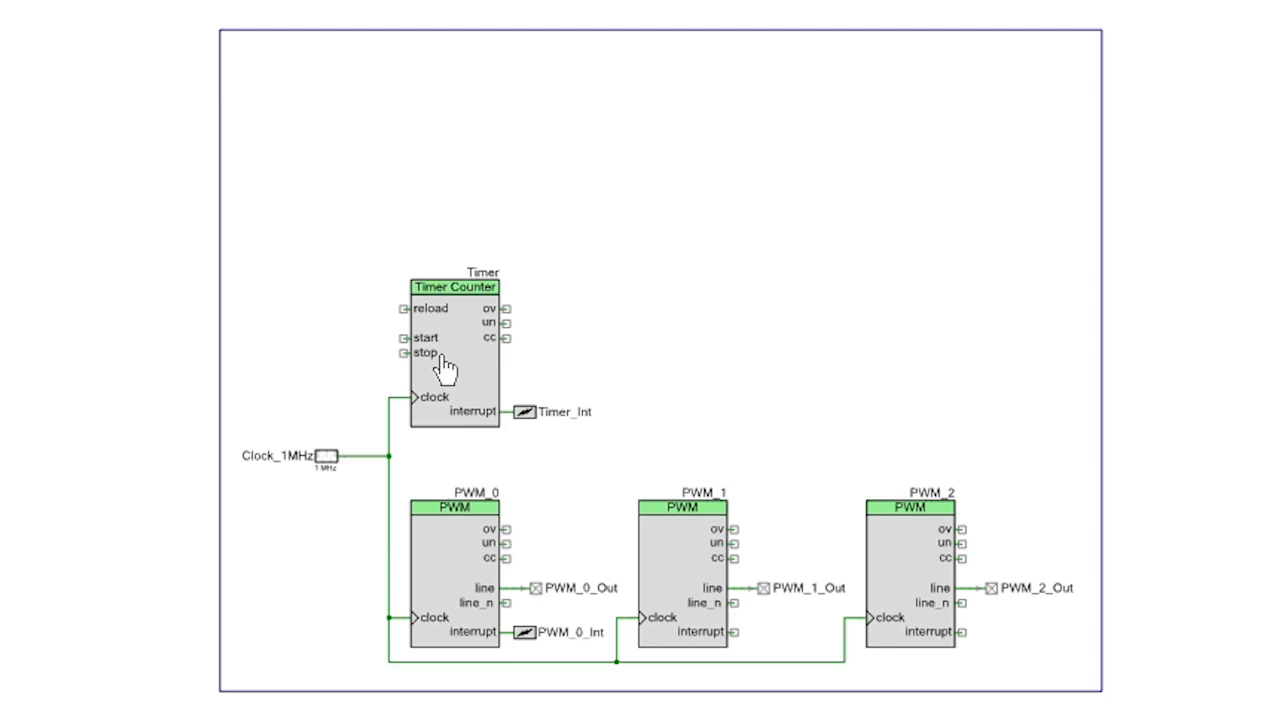
Change the clock frequency unit to kHz and confirm
left_click(702, 301)
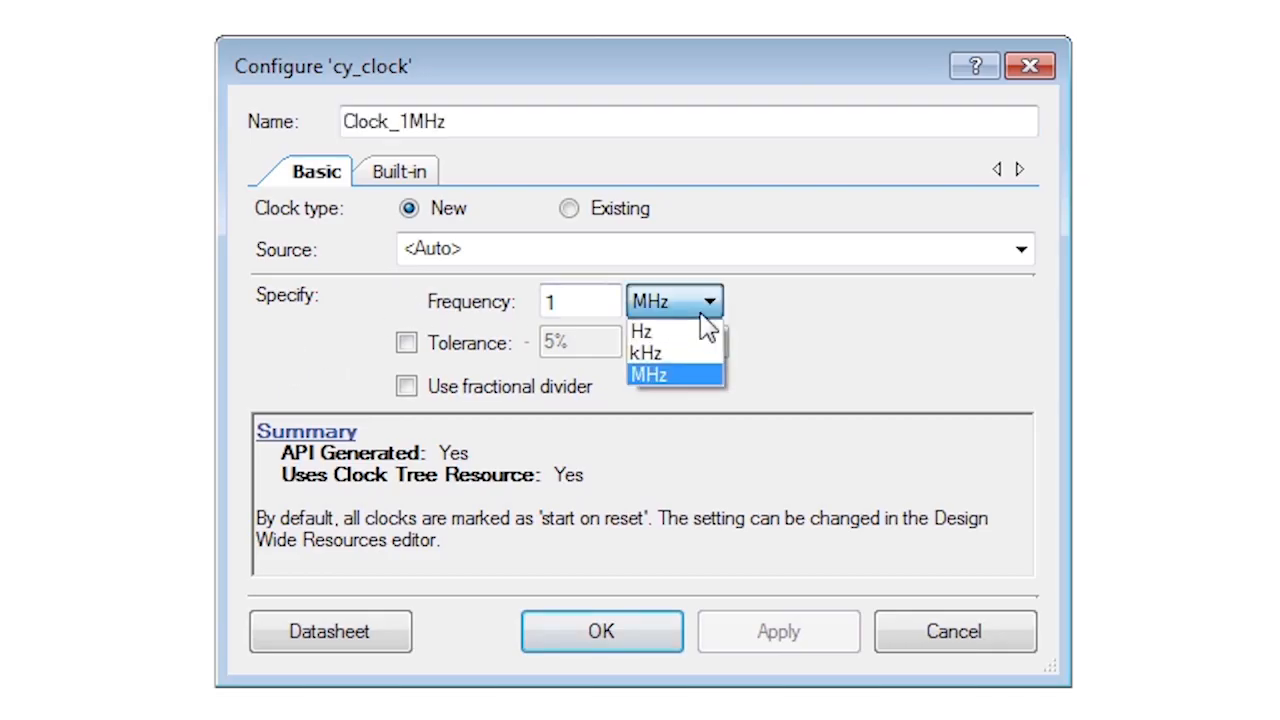
left_click(644, 352)
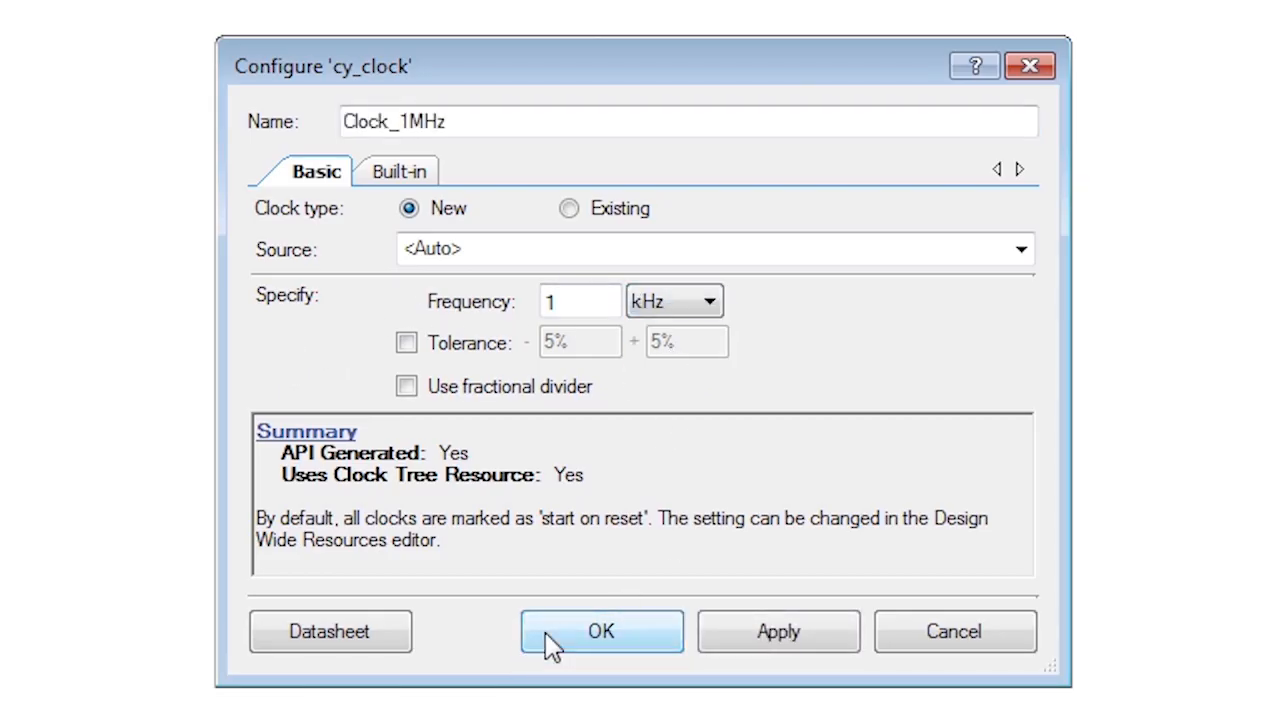
left_click(601, 631)
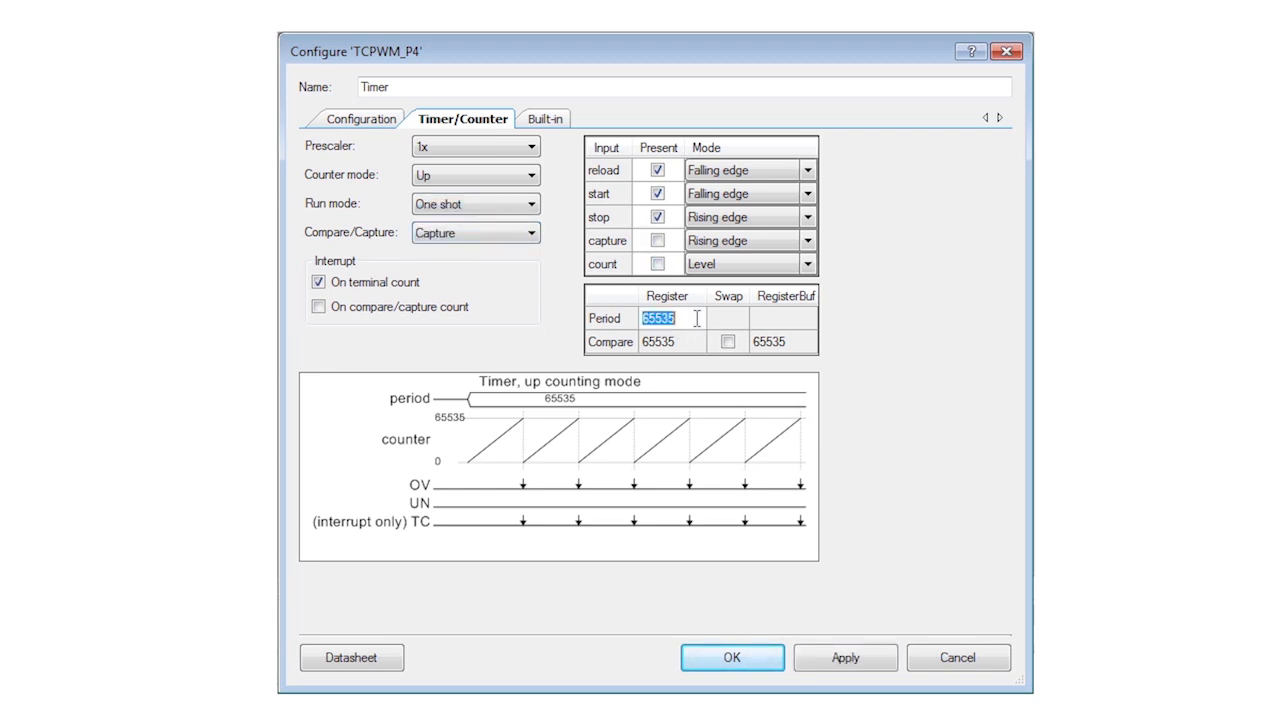
Set the timer period to 10000 and confirm the one-shot settings
type("10")
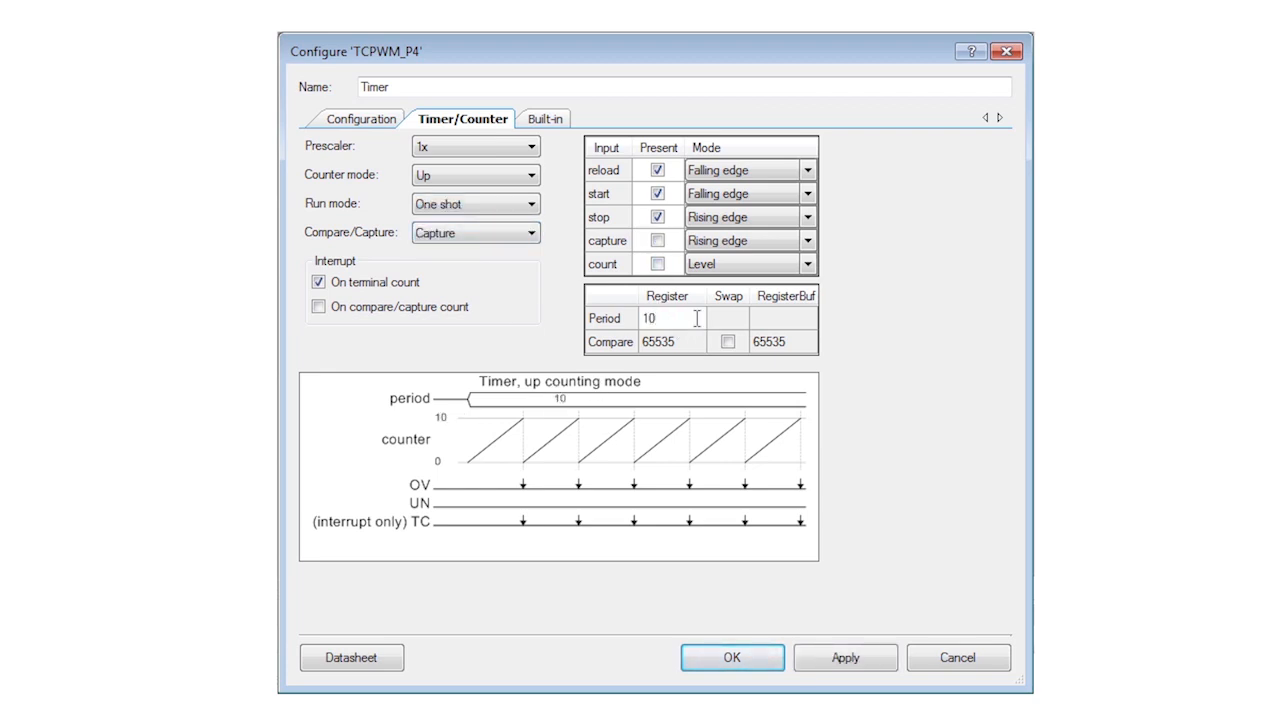
type("10000")
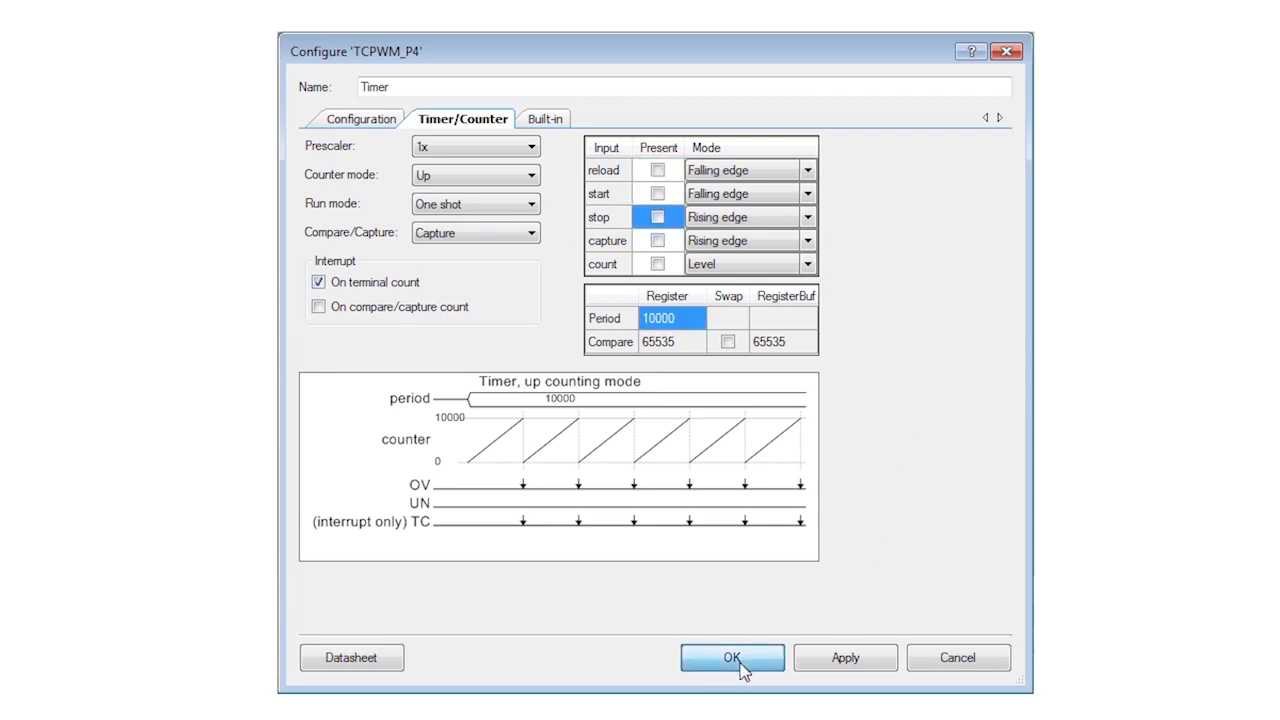
left_click(733, 657)
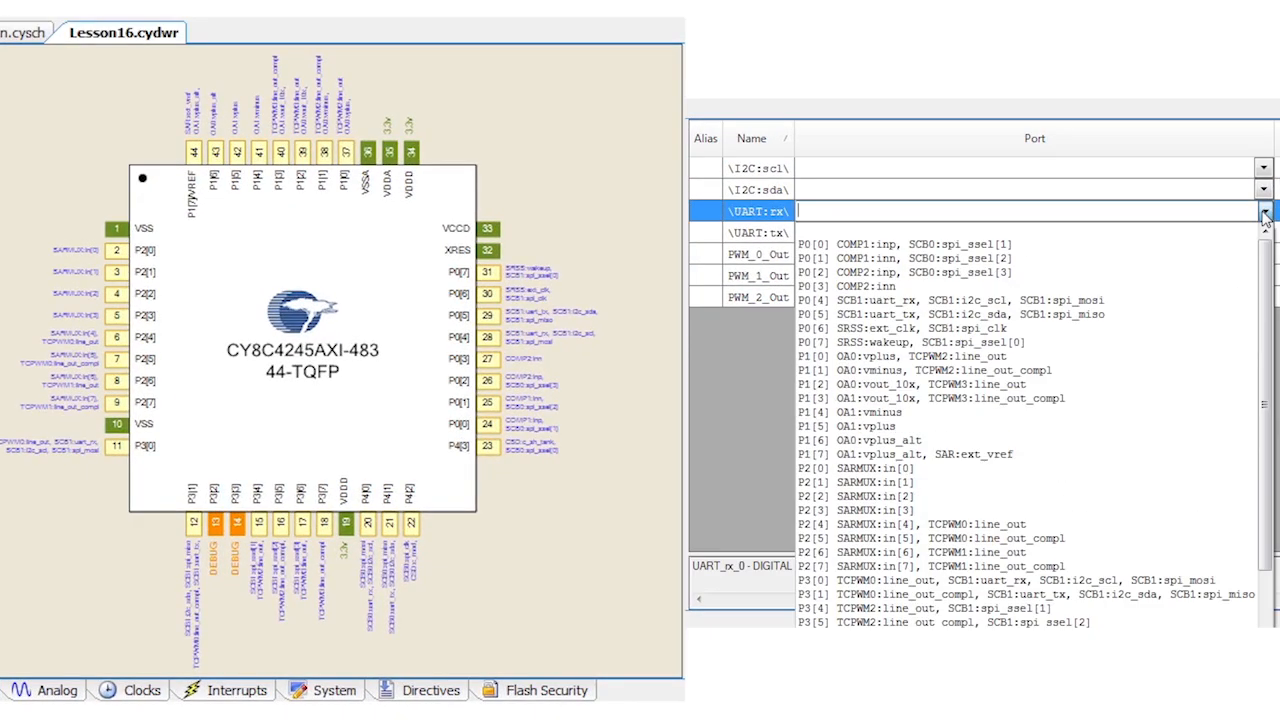
Map UART rx to pin P0[4] and open the UART tx pin choices
left_click(907, 300)
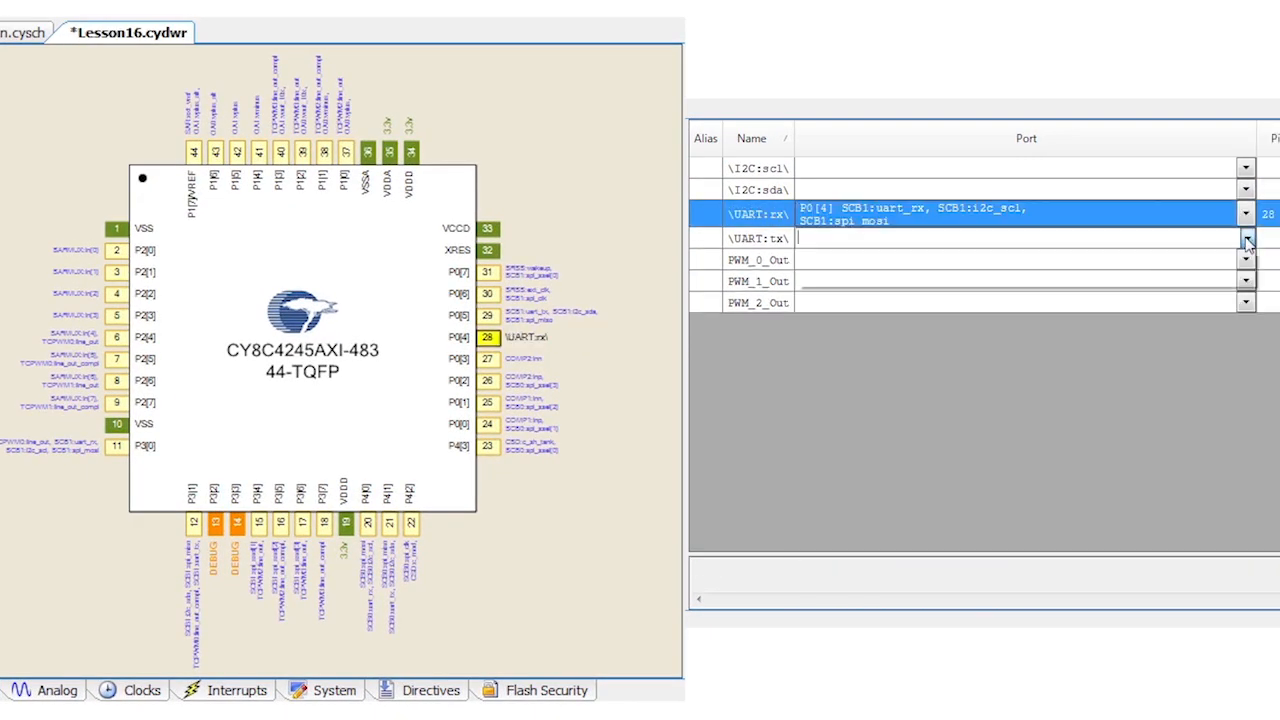
left_click(1245, 242)
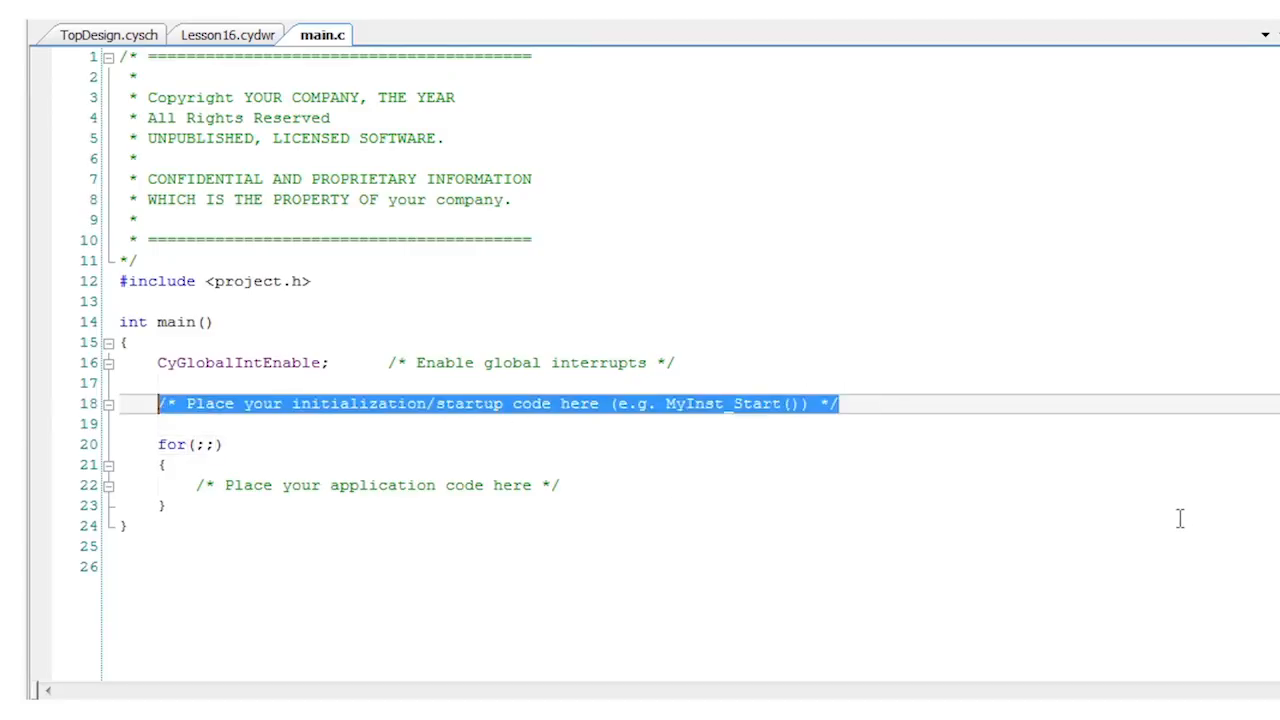
Add UART_Start(), Timer_Int_StartEx(), and a CY_ISR handler clearing Timer_INTR_MASK_TC
type("UART_Start();")
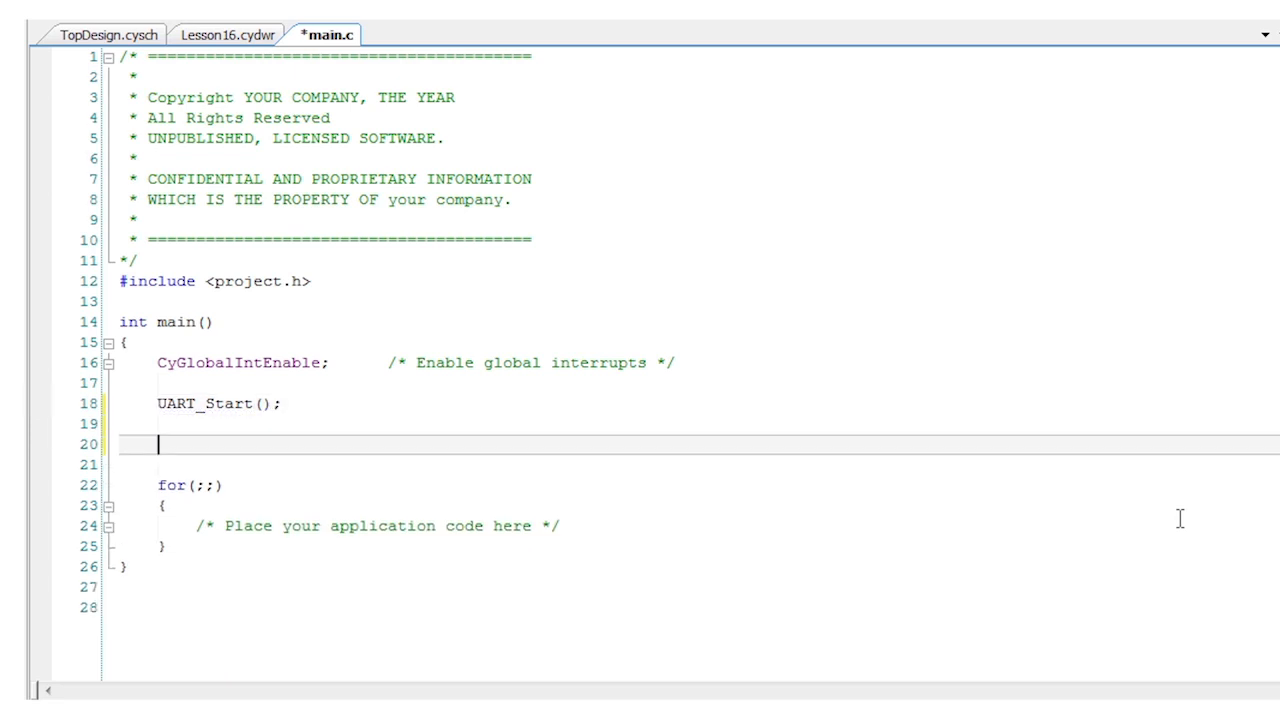
type("Timer_Int_StartEx( Timer_Int_Handler );")
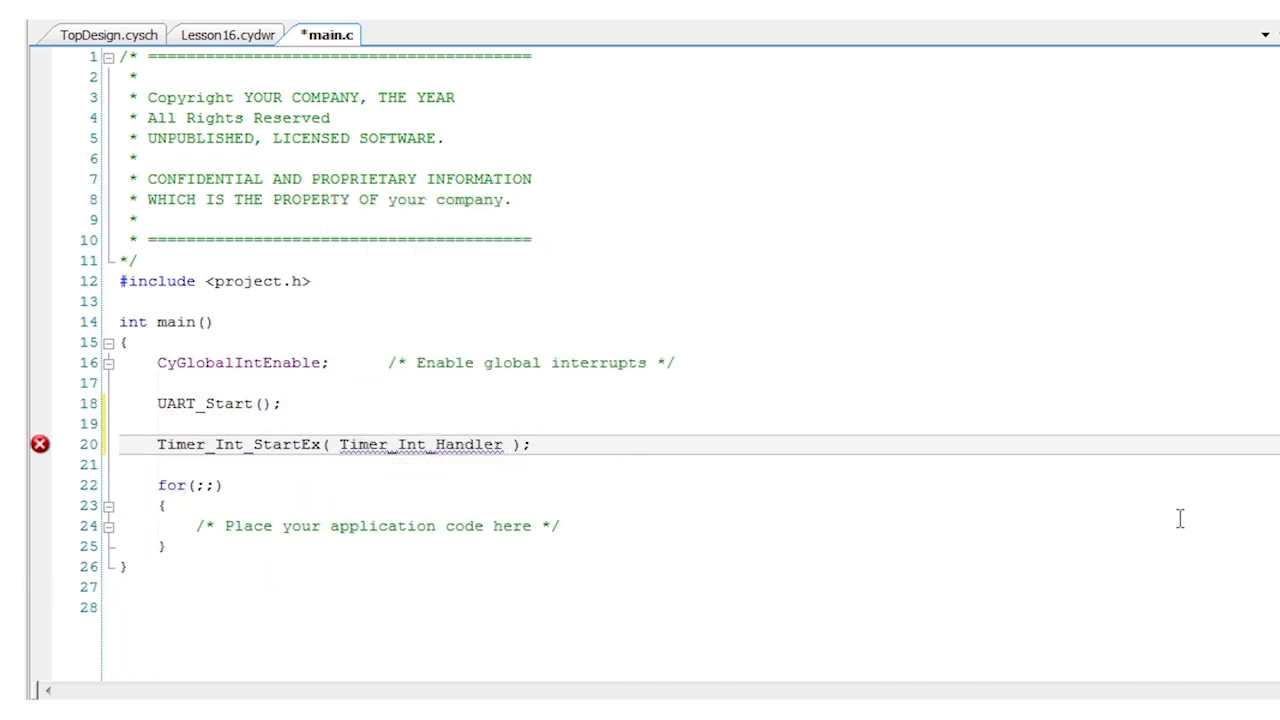
type("CY_ISR")
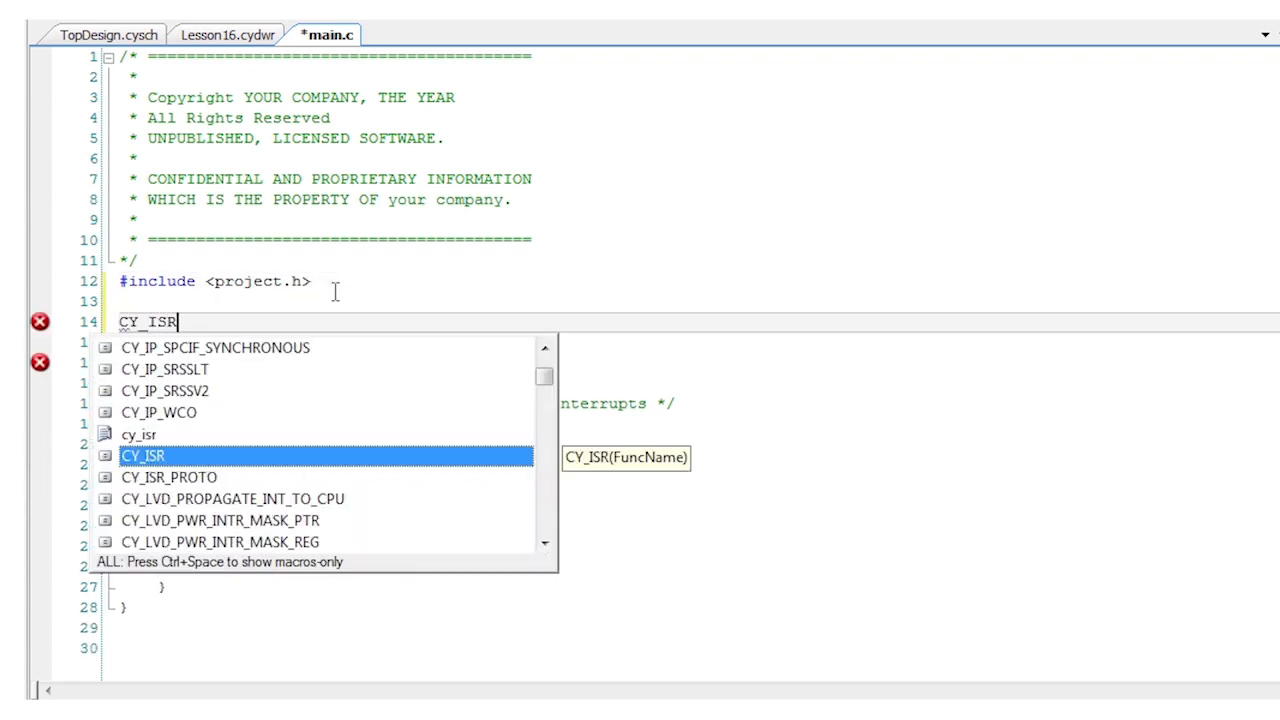
type("( Timer_Int_Handler")
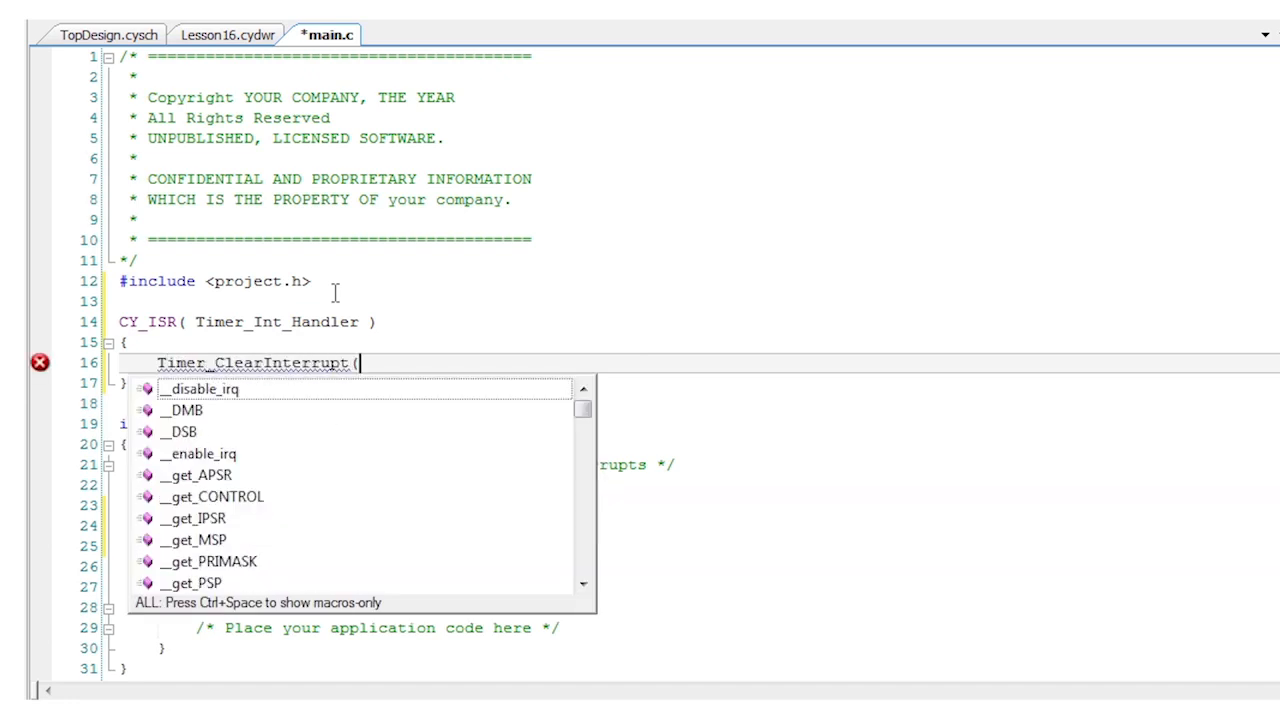
type("Timer")
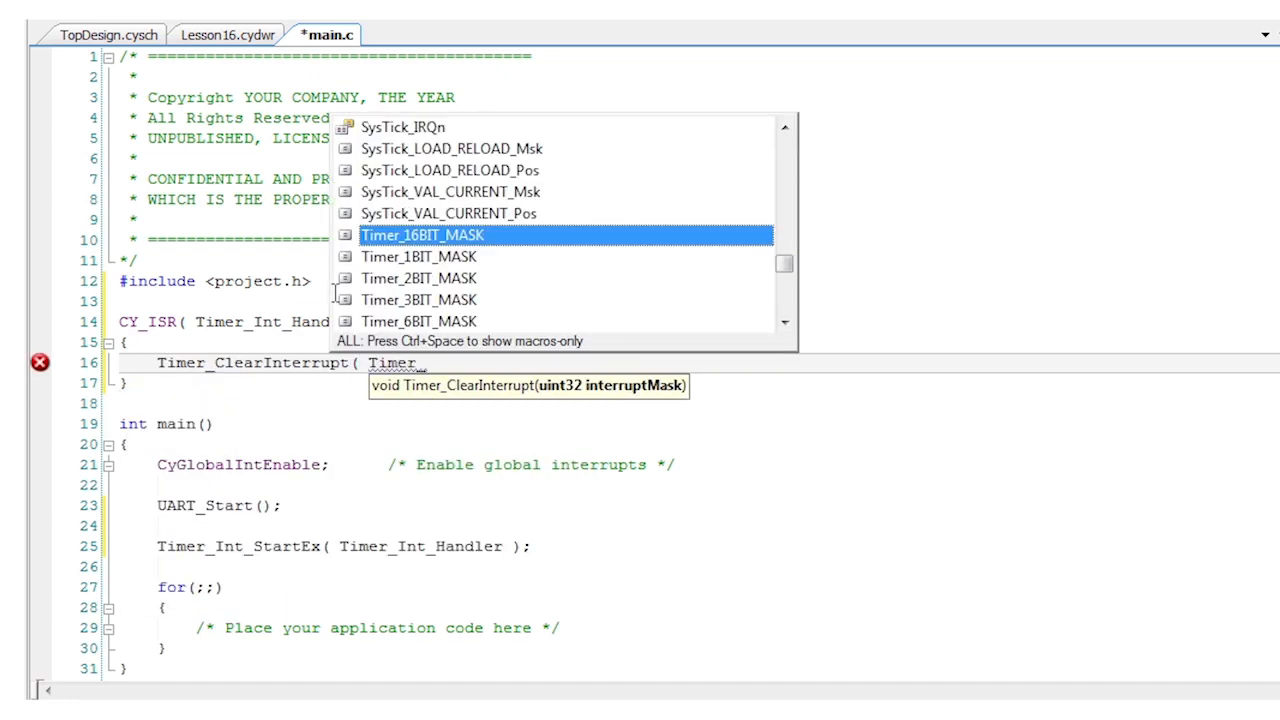
type("_INTR_MASK_TC );")
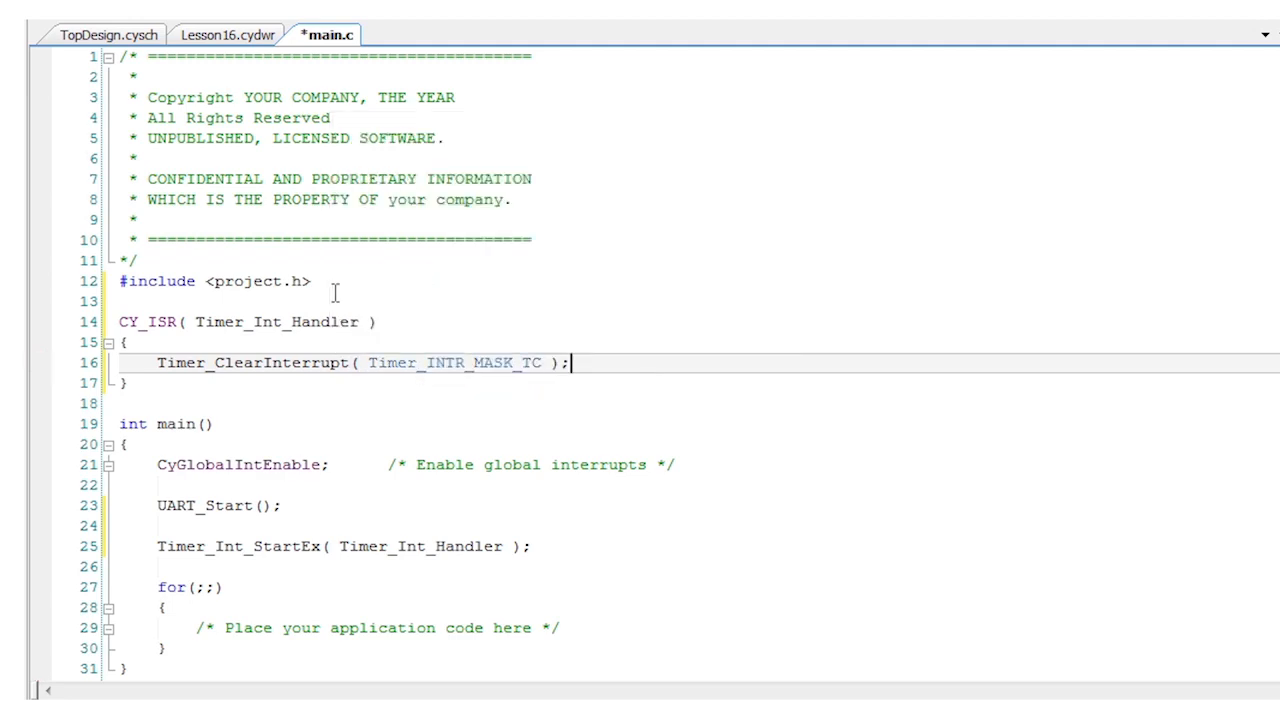
Write the loop: CyDelay, print "Sleeping....", Timer_Start(), then CySysPmSleep()
type("CyDelay( 5000 );")
type("UAR")
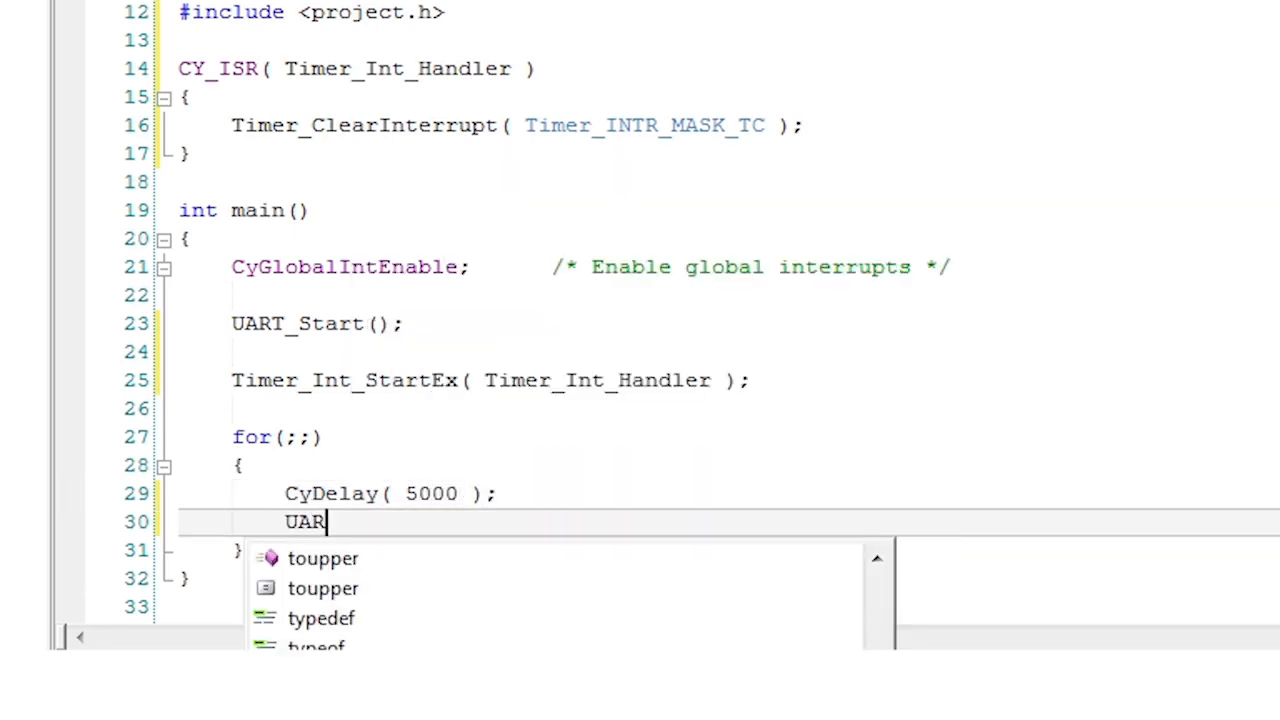
type("T_UartPutString(")
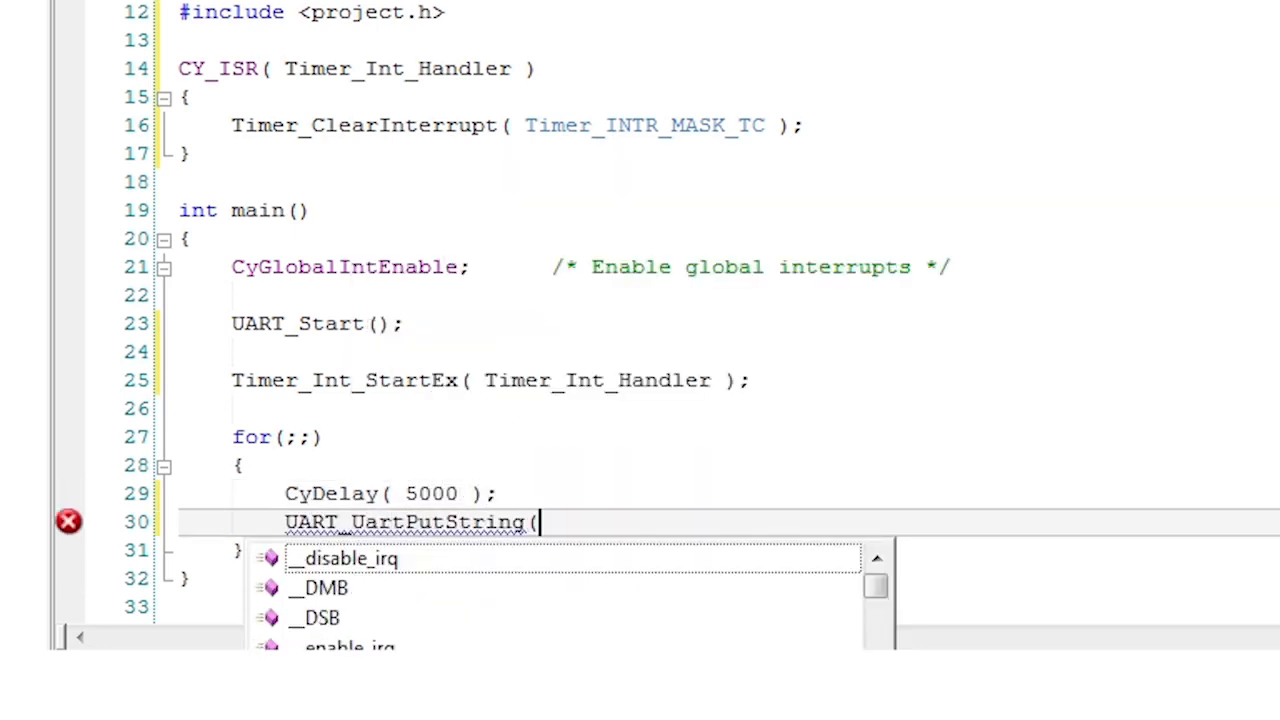
type("\"Sleeping....\\r\\n\" );")
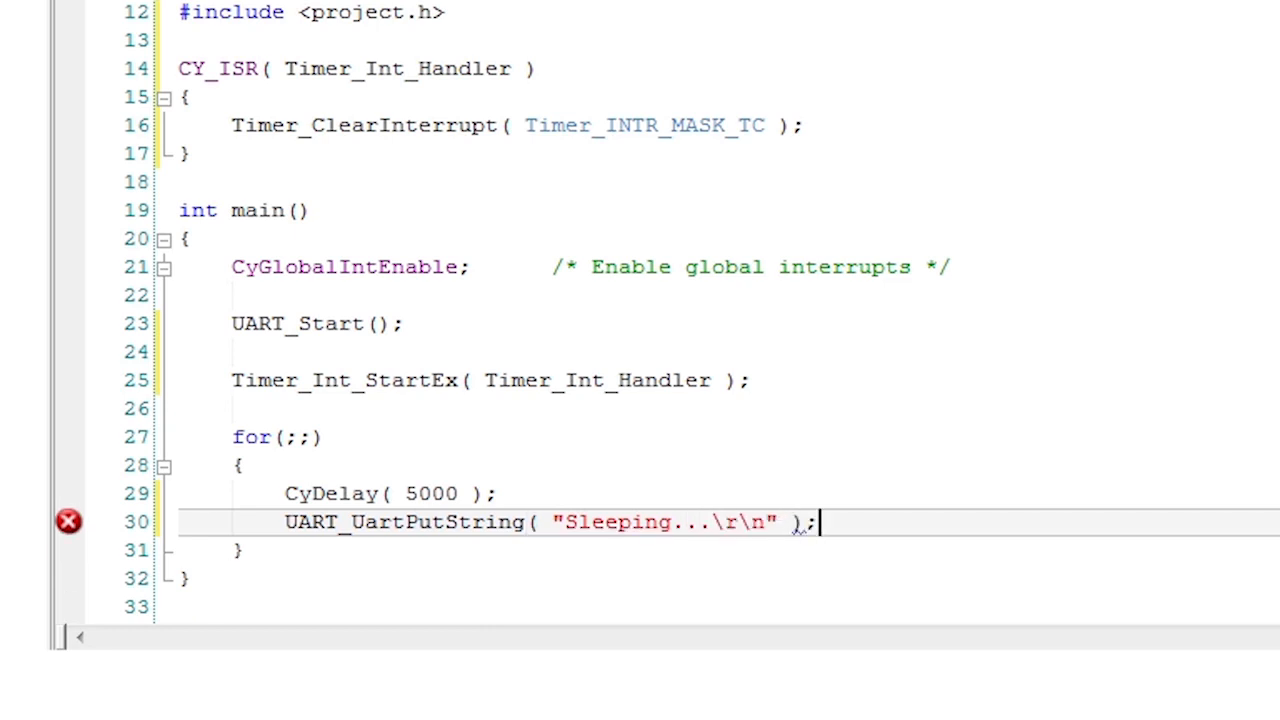
type("Timer_Start();")
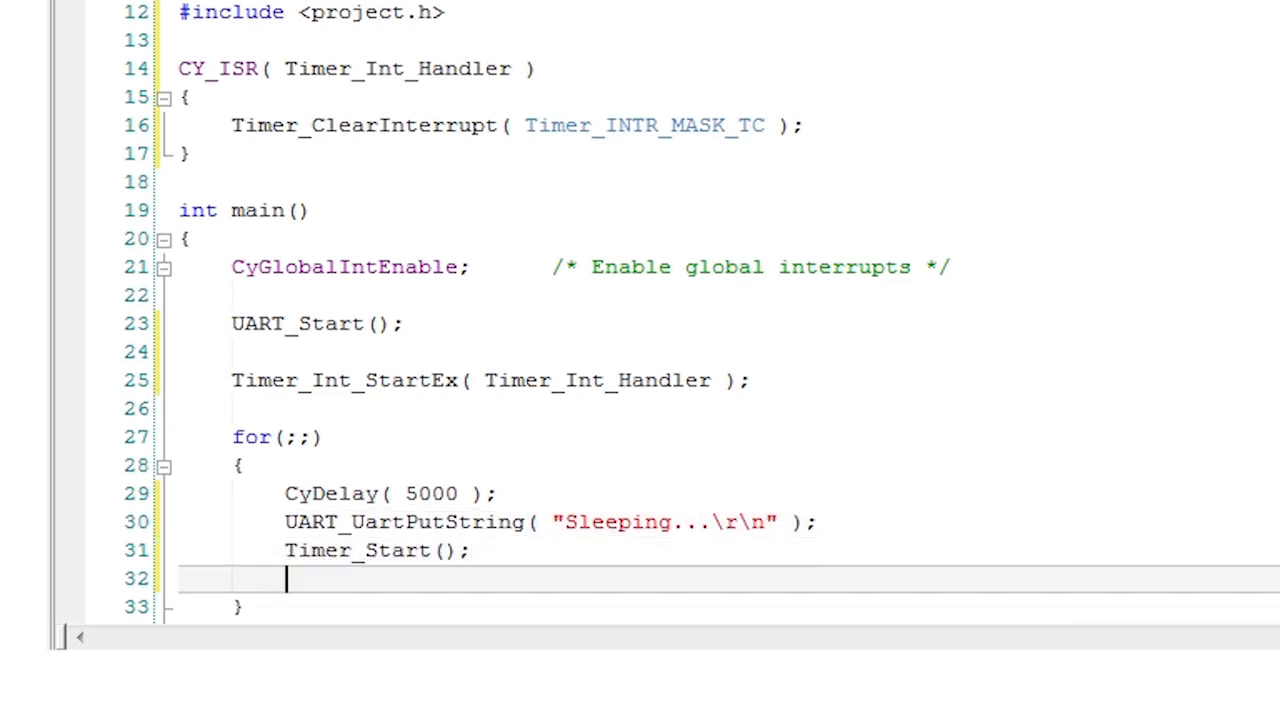
type("CySysPmSleep();")
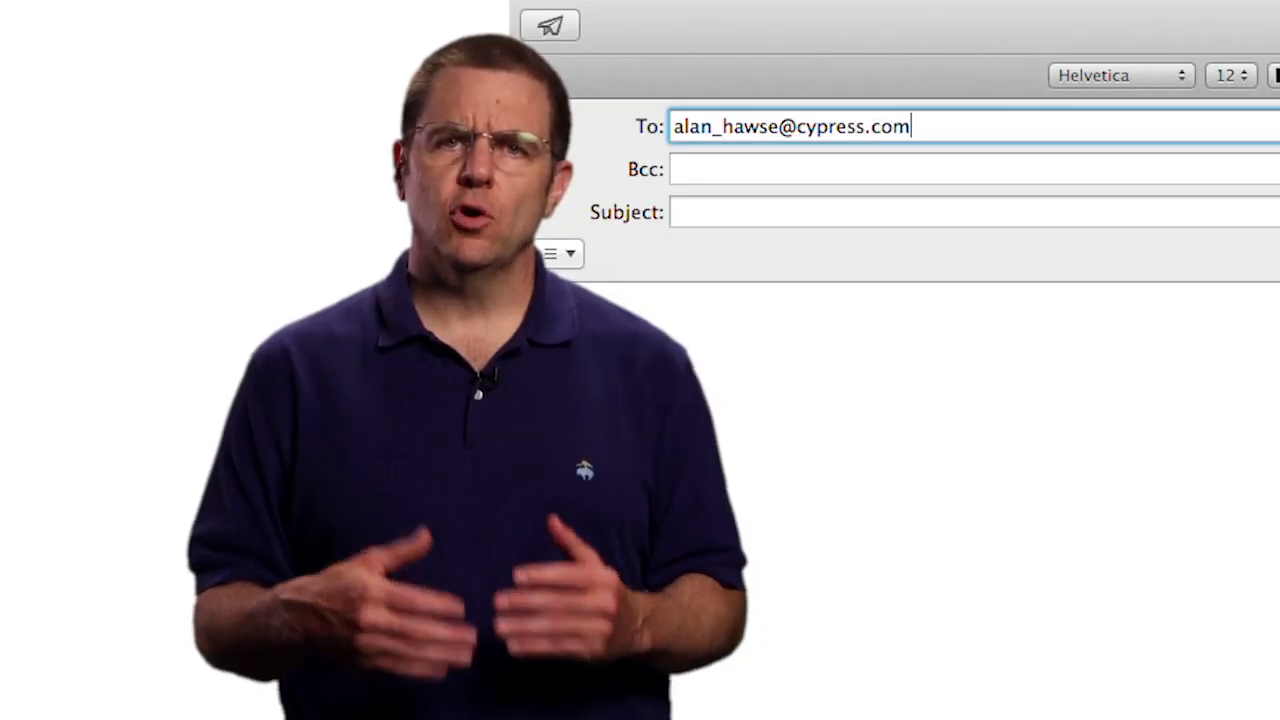
Enter the message subject "PSoC question"
type("PSoC")
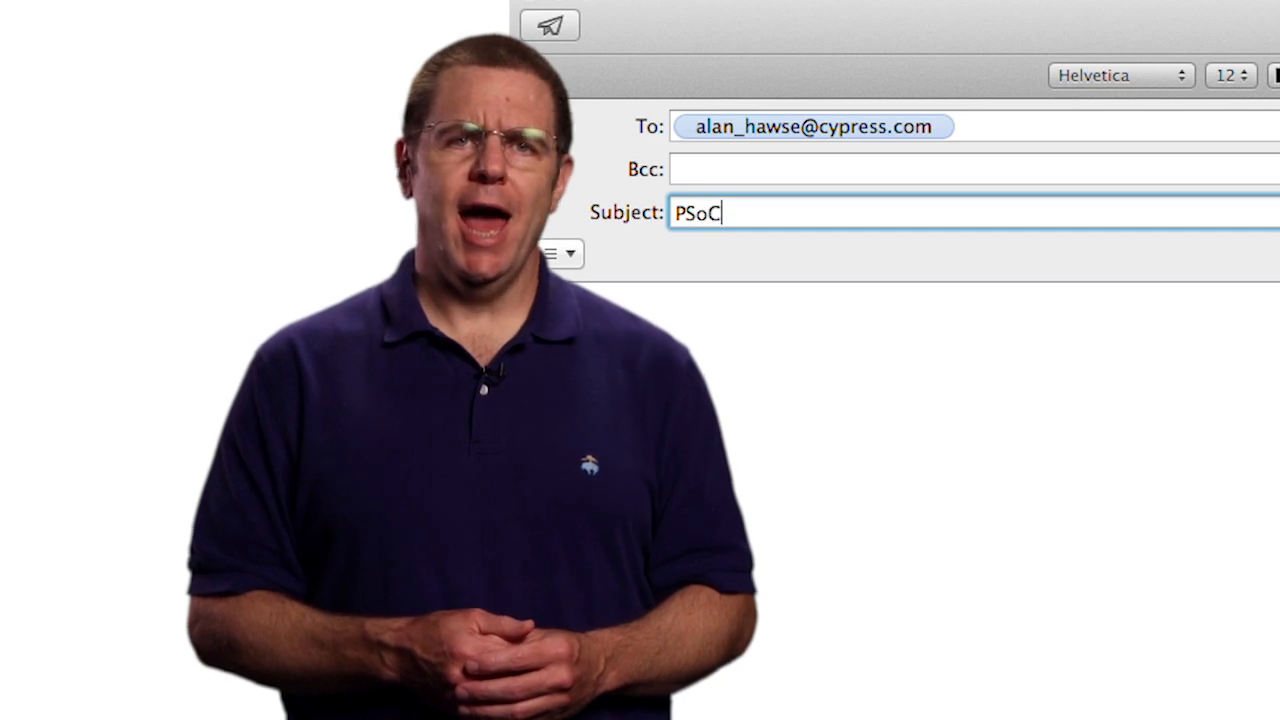
type("question")
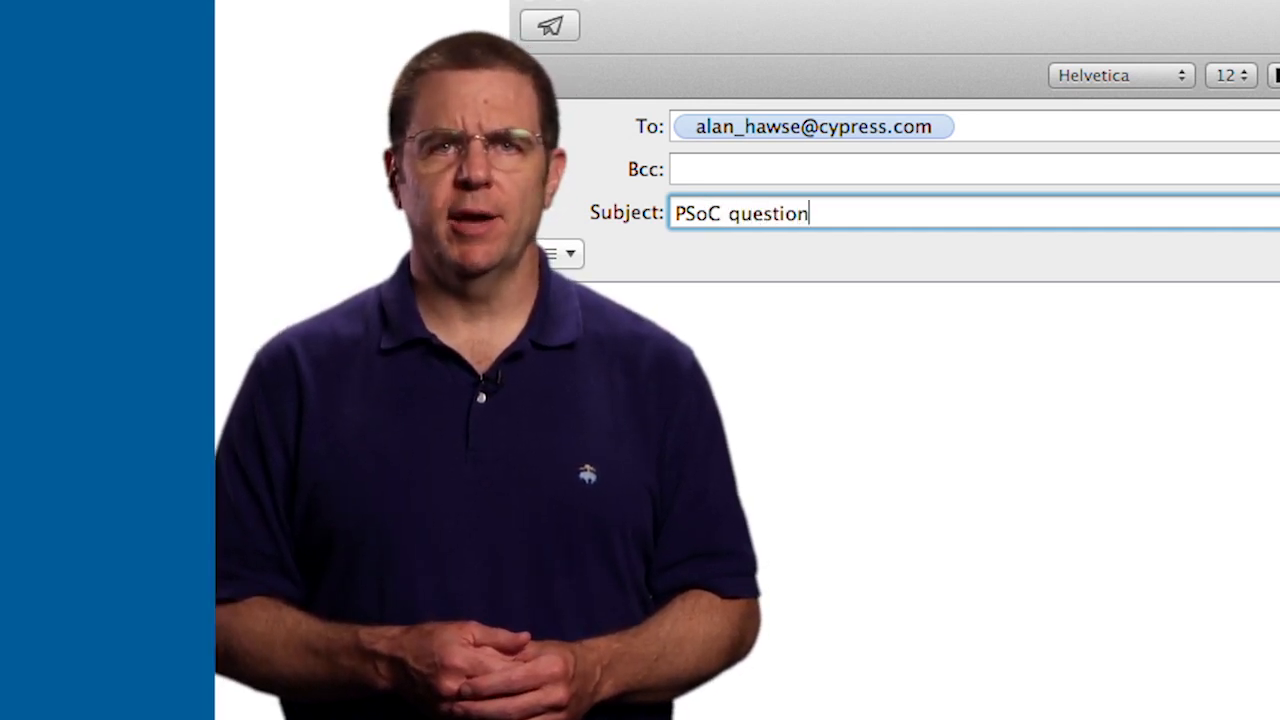